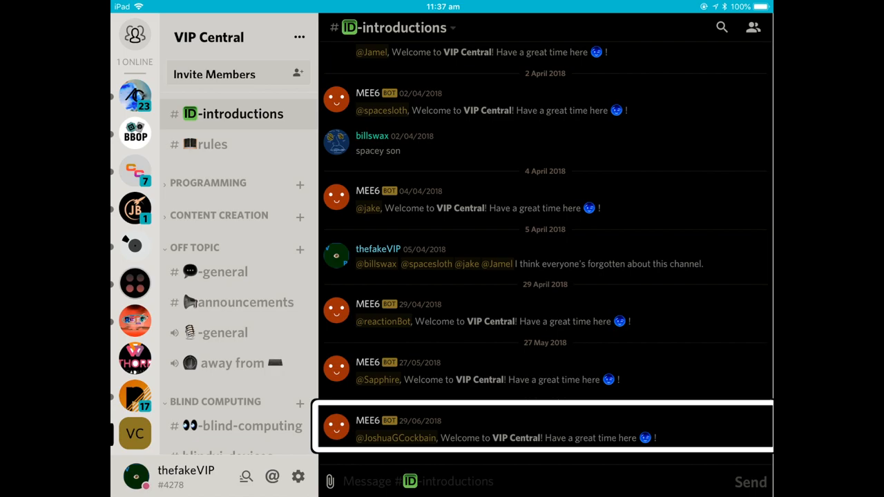
Browse the friends list and direct messages with VoiceOver.
{"action": "left_click", "coordinate": [134, 34]}
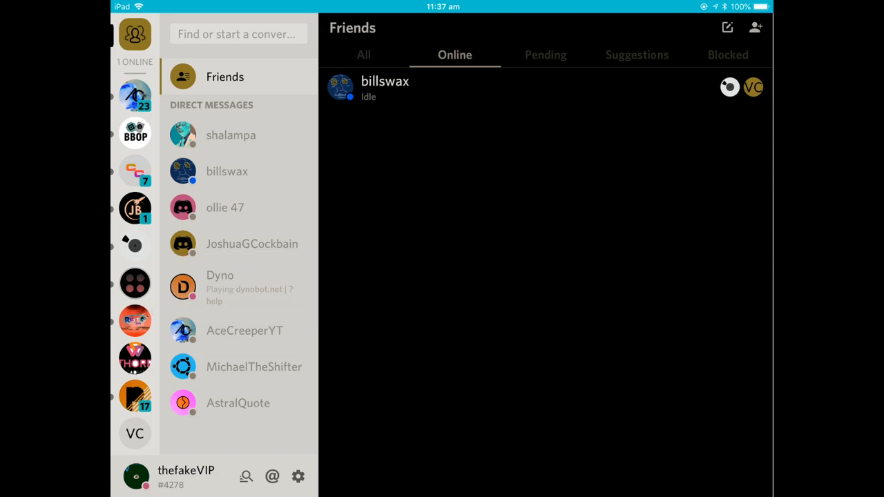
{"action": "left_click", "coordinate": [135, 395]}
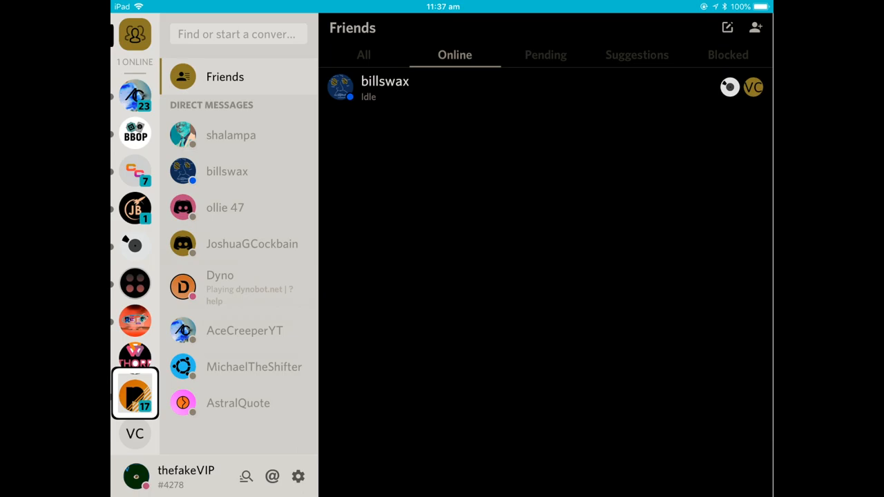
{"action": "left_click", "coordinate": [135, 209]}
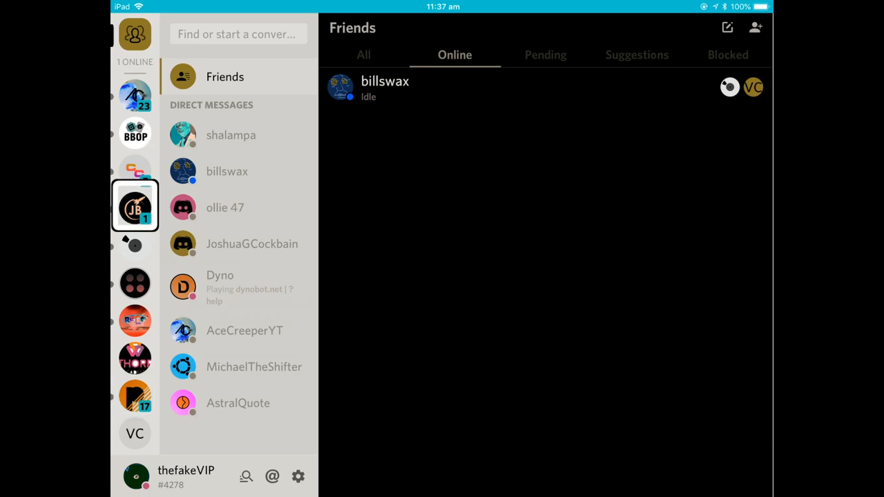
{"action": "left_click", "coordinate": [134, 281]}
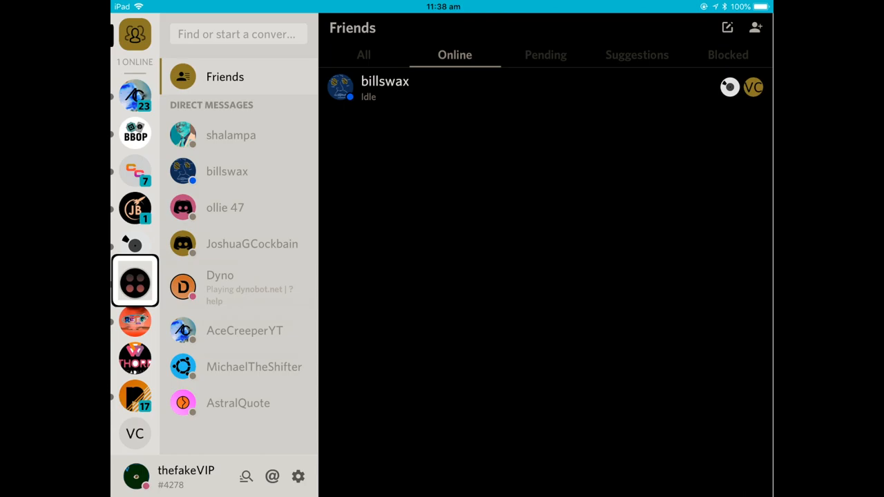
Open the VIP Central server and its #announcements channel.
{"action": "left_click", "coordinate": [135, 394]}
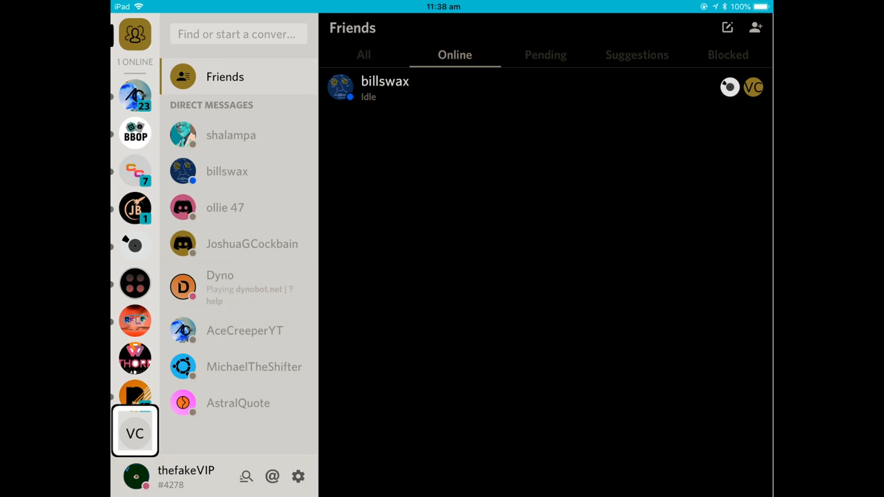
{"action": "left_click", "coordinate": [134, 430]}
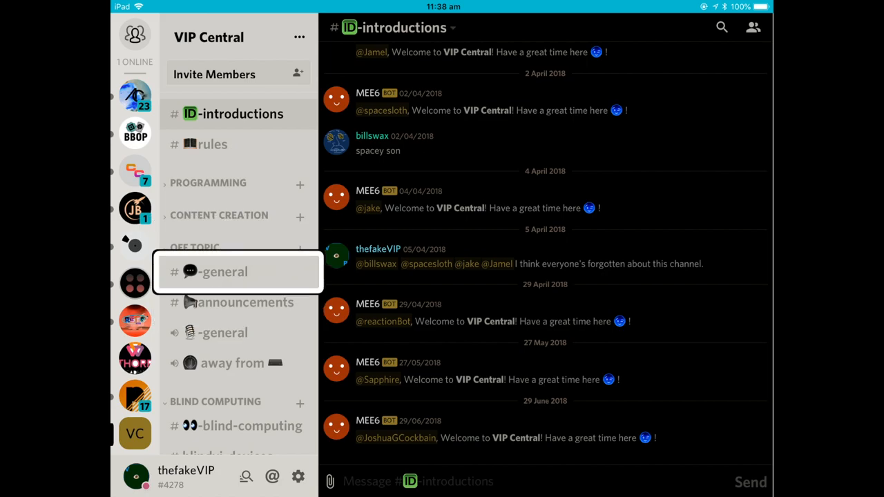
{"action": "left_click", "coordinate": [245, 302]}
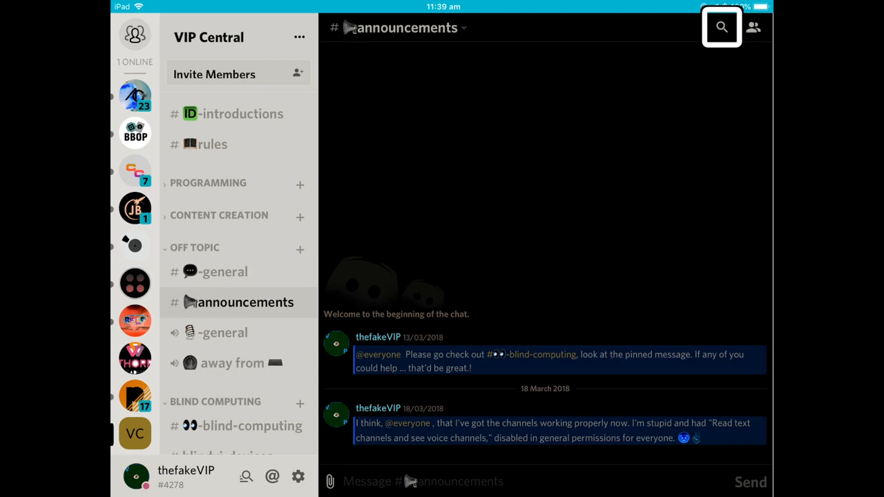
{"action": "left_click", "coordinate": [753, 27]}
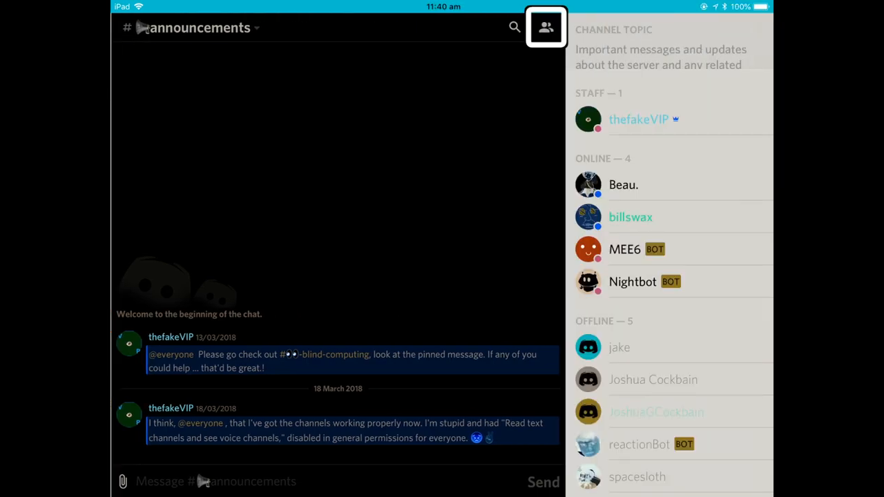
{"action": "left_click", "coordinate": [545, 28]}
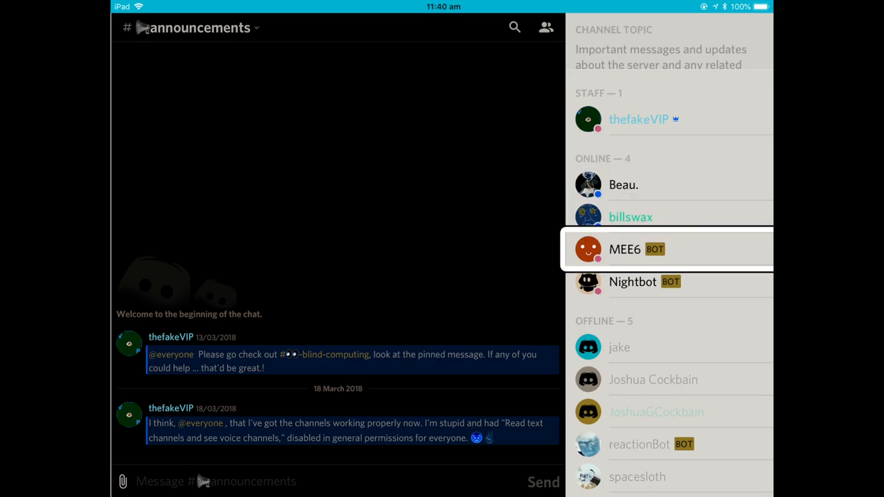
{"action": "left_click", "coordinate": [513, 27]}
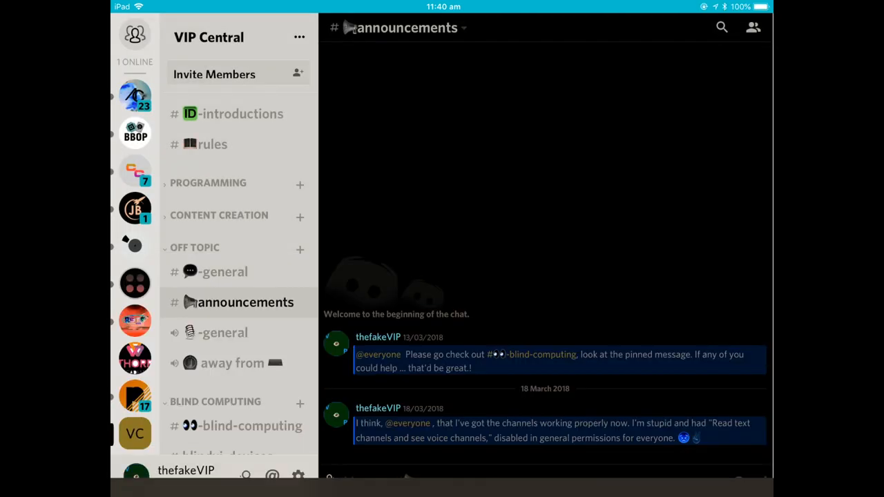
{"action": "left_click", "coordinate": [134, 205]}
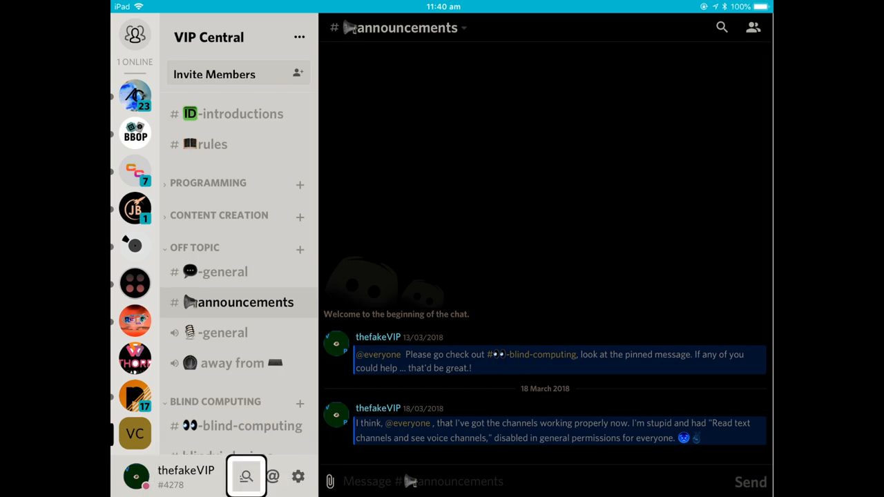
{"action": "left_click", "coordinate": [297, 476]}
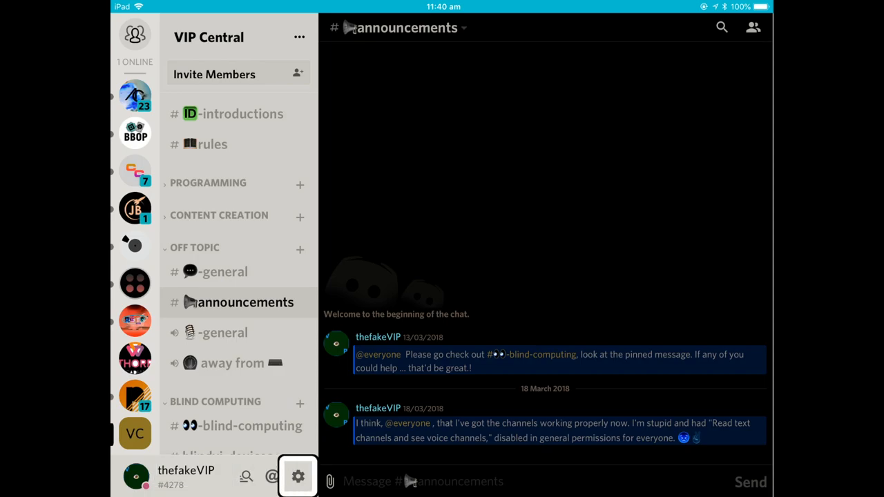
{"action": "left_click", "coordinate": [330, 481]}
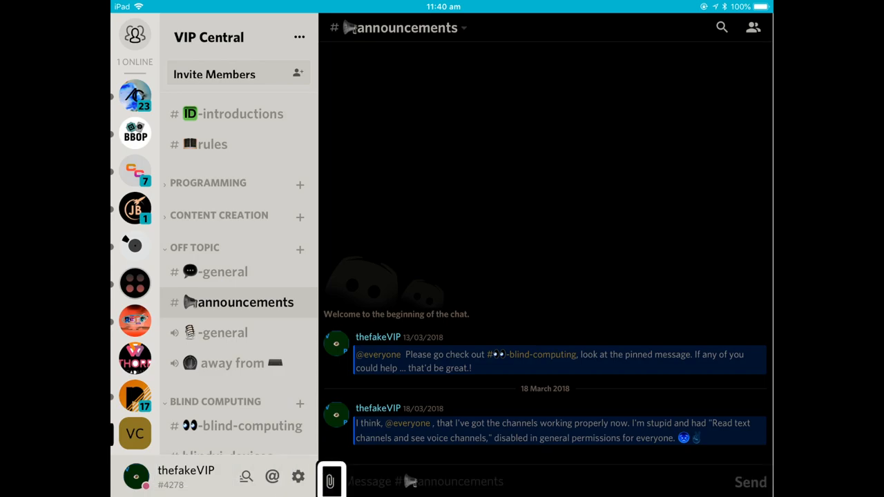
{"action": "left_click", "coordinate": [246, 477]}
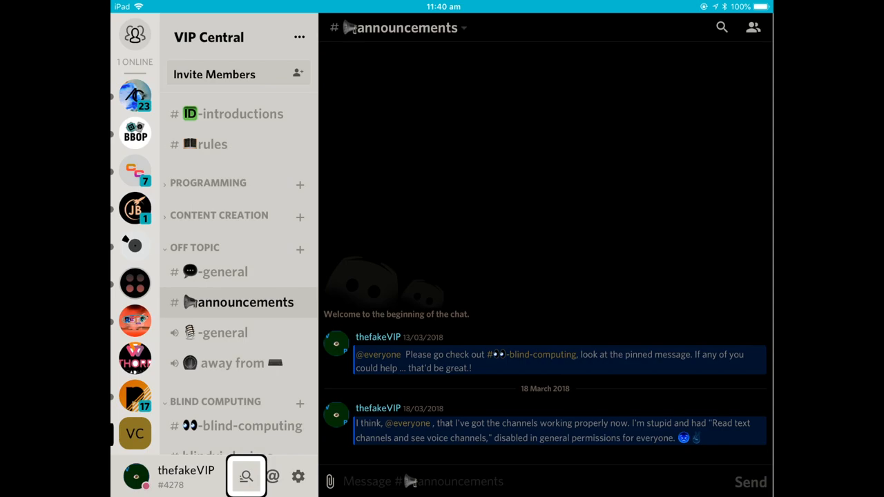
{"action": "left_click", "coordinate": [246, 477]}
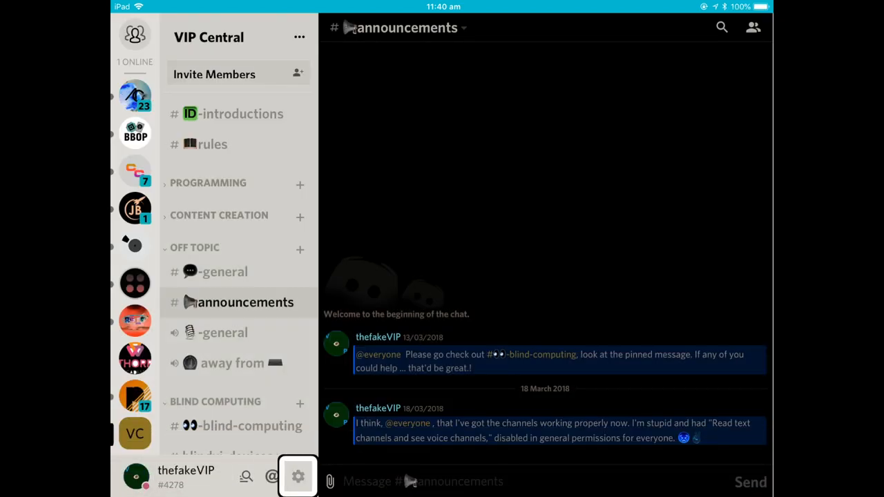
{"action": "left_click", "coordinate": [297, 476]}
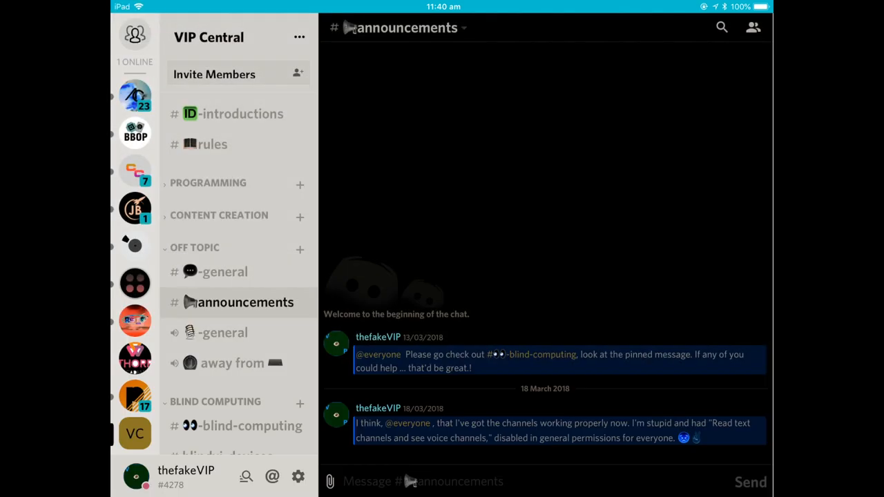
{"action": "left_click", "coordinate": [135, 34]}
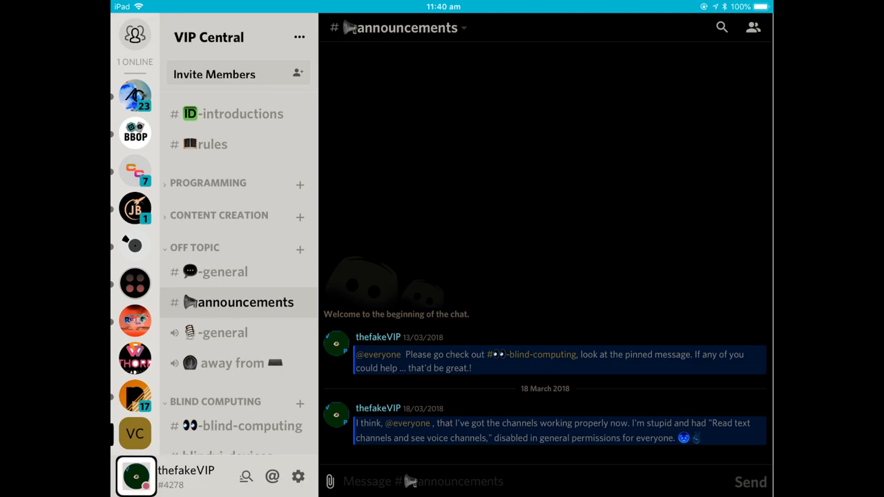
{"action": "left_click", "coordinate": [136, 475]}
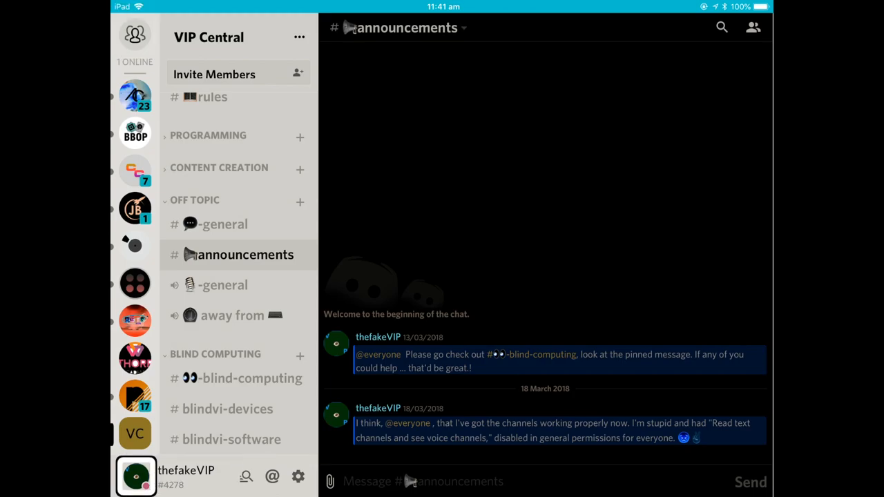
{"action": "left_click", "coordinate": [136, 476]}
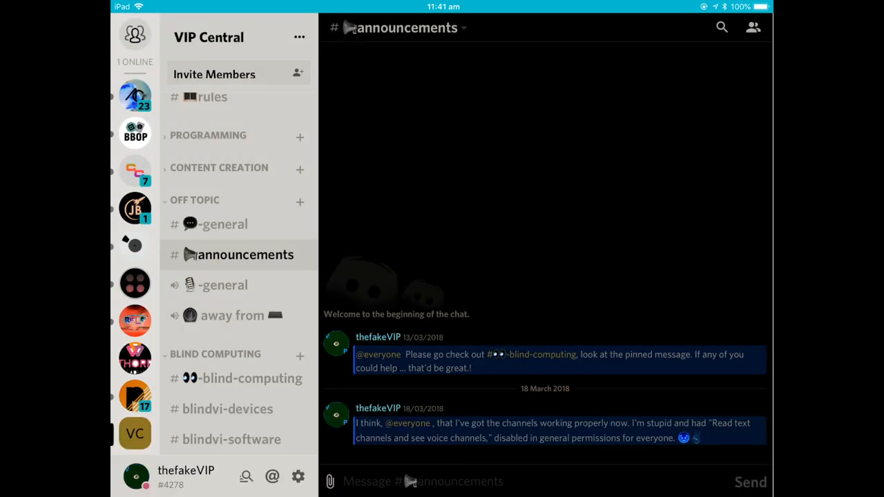
{"action": "left_click", "coordinate": [135, 35]}
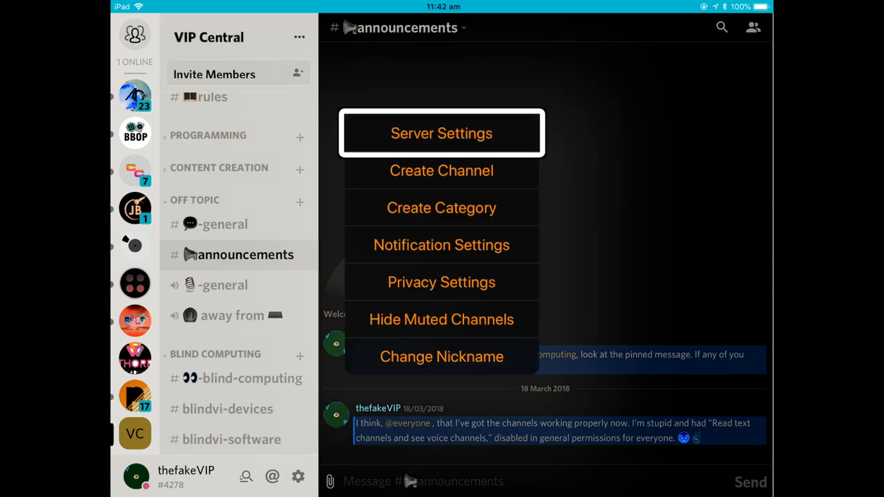
Open VIP Central's Server Settings from the server's More menu.
{"action": "left_click", "coordinate": [442, 133]}
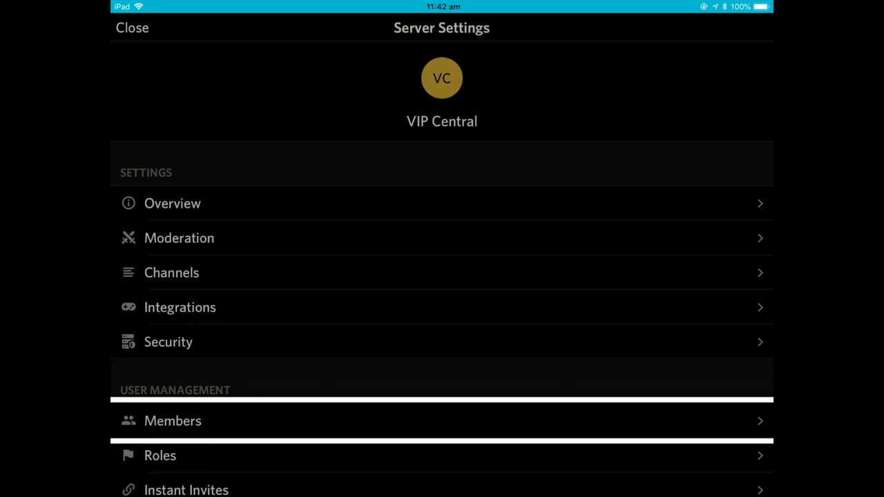
Open VIP Central's Roles list, review it in edit mode, and save the order.
{"action": "left_click", "coordinate": [160, 455]}
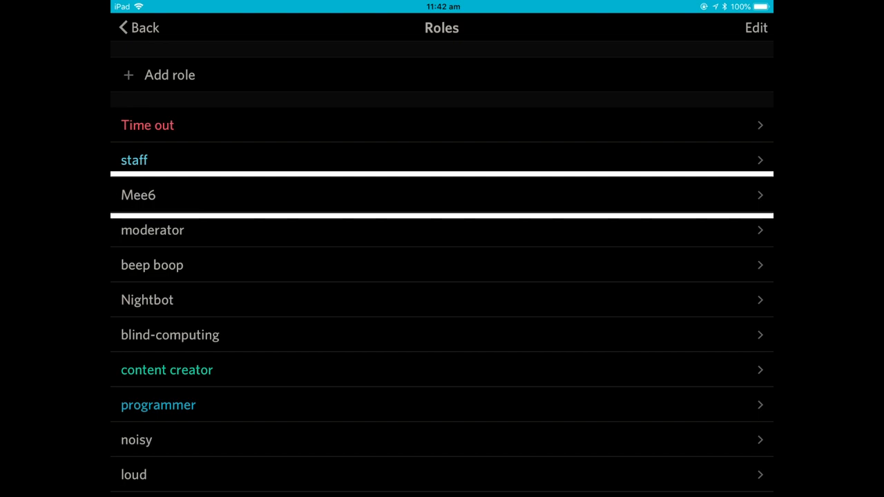
{"action": "left_click", "coordinate": [756, 27]}
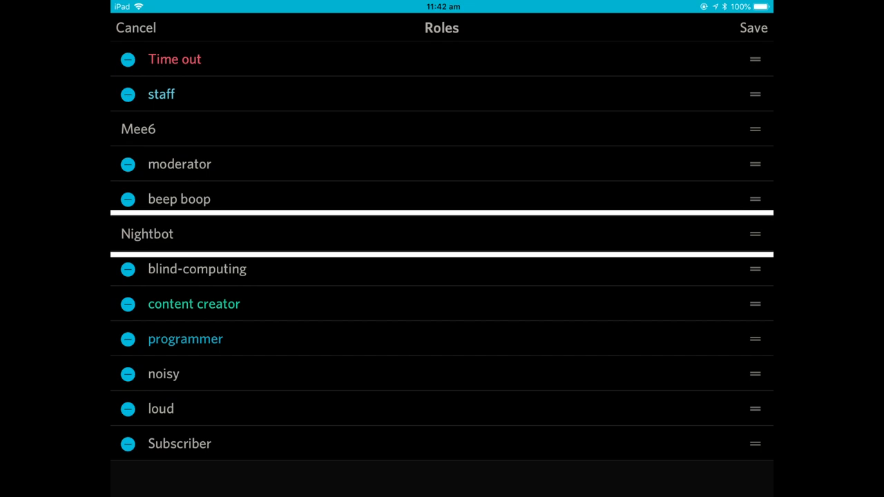
{"action": "left_click", "coordinate": [753, 28]}
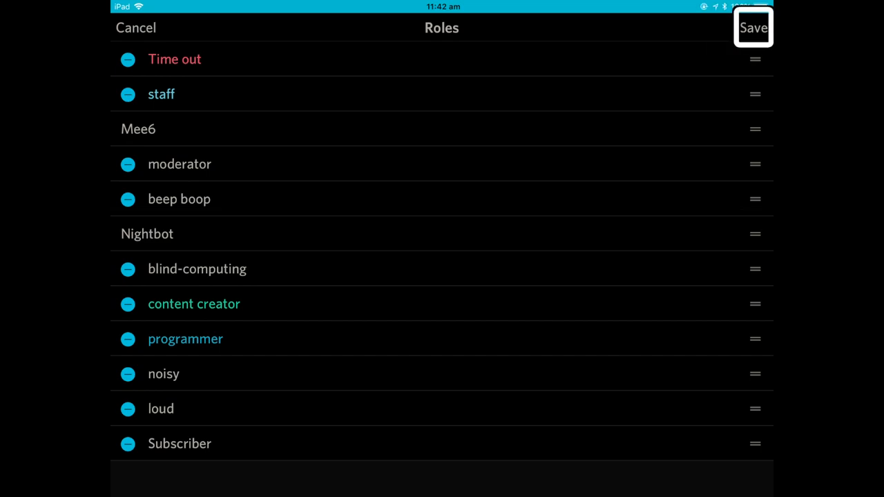
{"action": "left_click", "coordinate": [753, 28]}
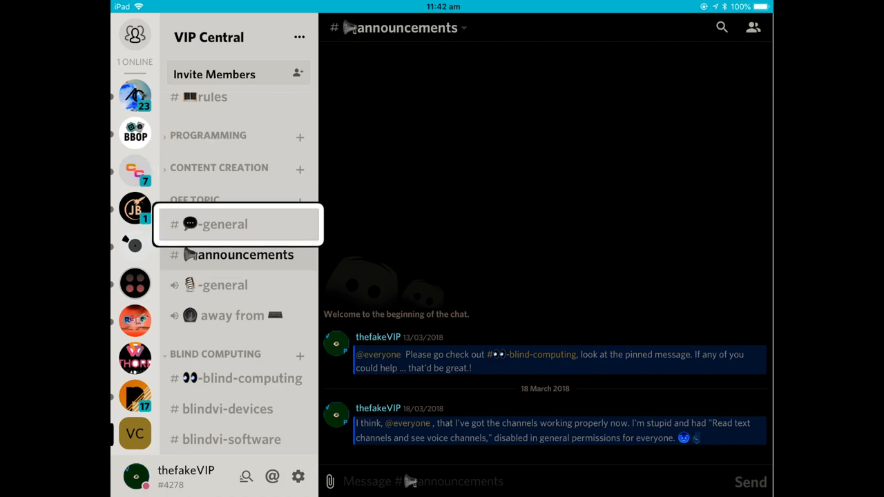
View the #general channel's settings, then close them.
{"action": "left_click", "coordinate": [242, 255]}
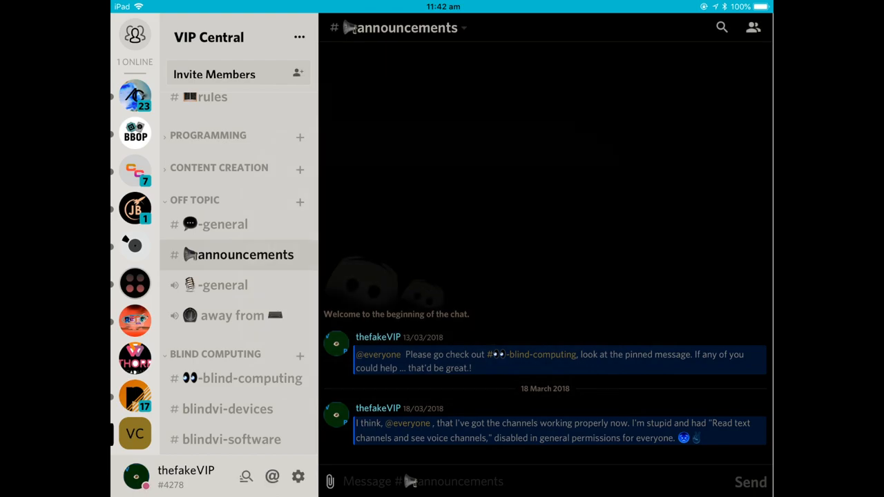
{"action": "left_click", "coordinate": [464, 27]}
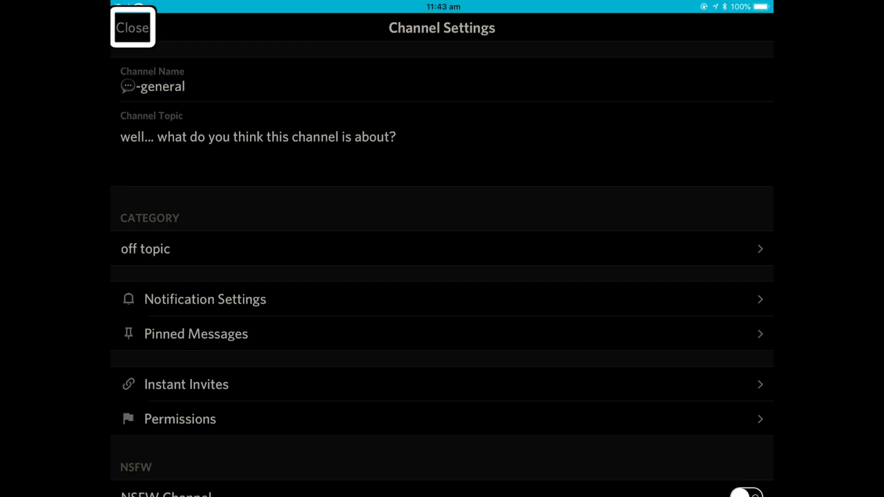
{"action": "left_click", "coordinate": [132, 28]}
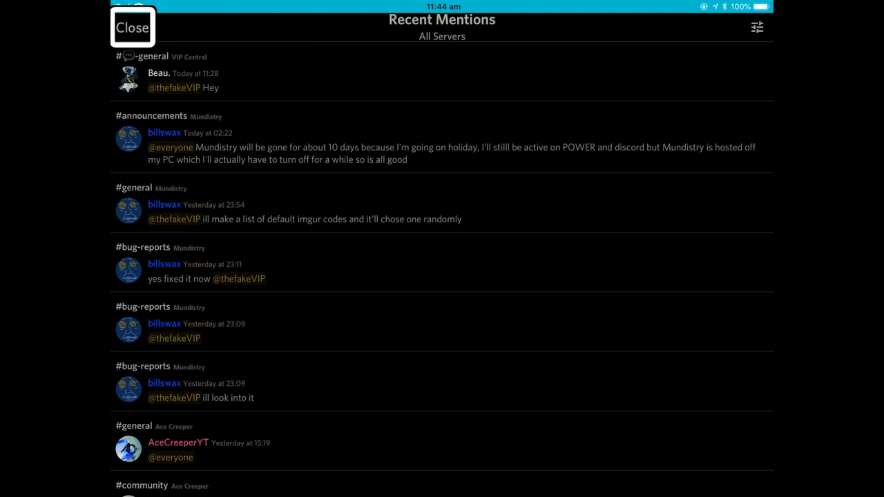
Close Recent Mentions and open the Mundistry server's #general channel.
{"action": "left_click", "coordinate": [132, 28]}
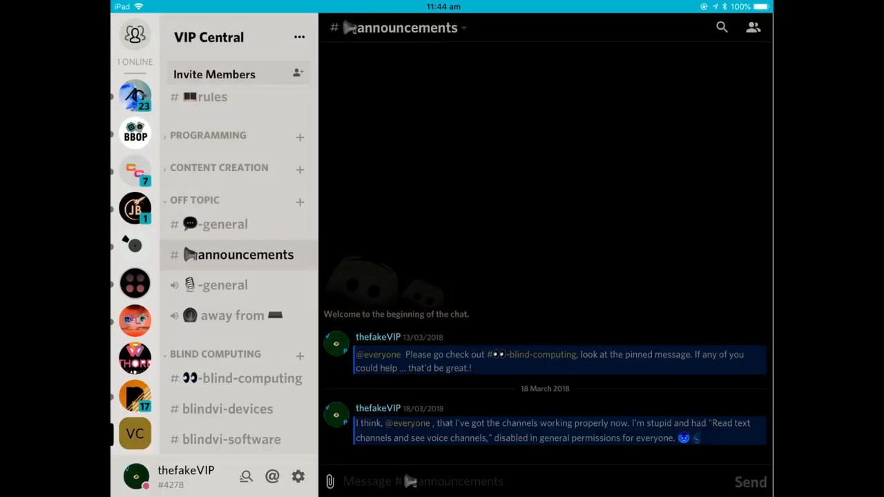
{"action": "left_click", "coordinate": [135, 35]}
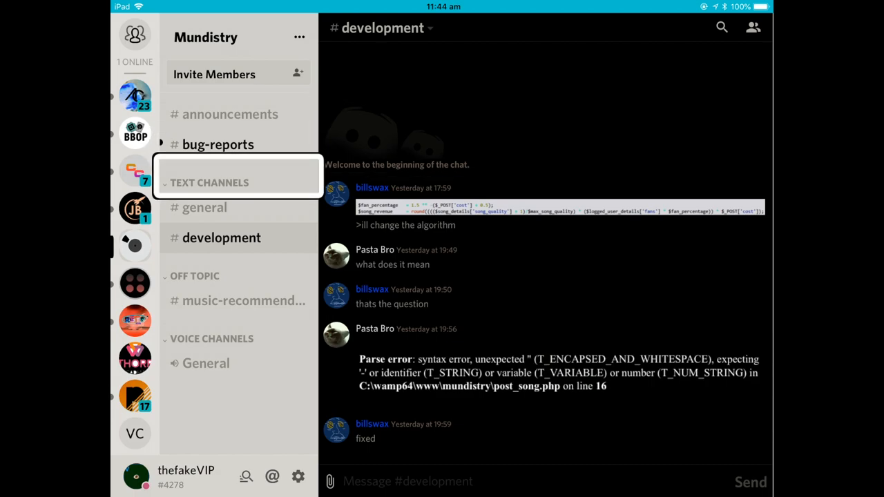
{"action": "left_click", "coordinate": [205, 208]}
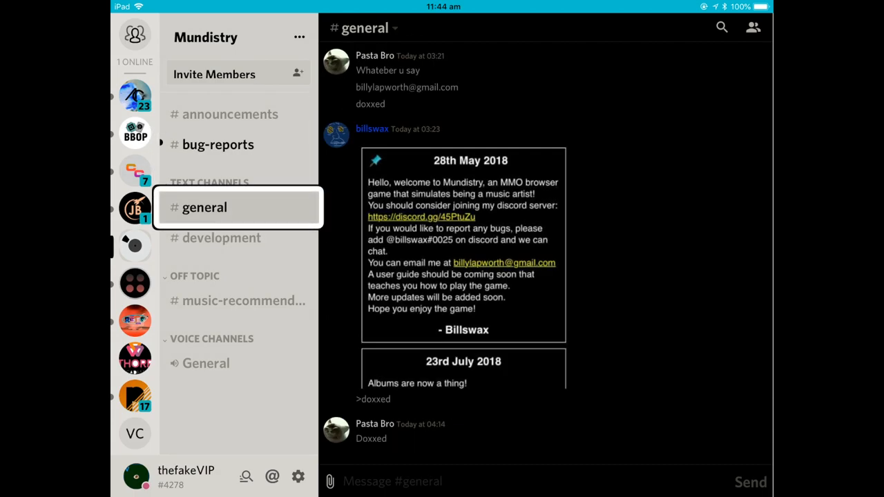